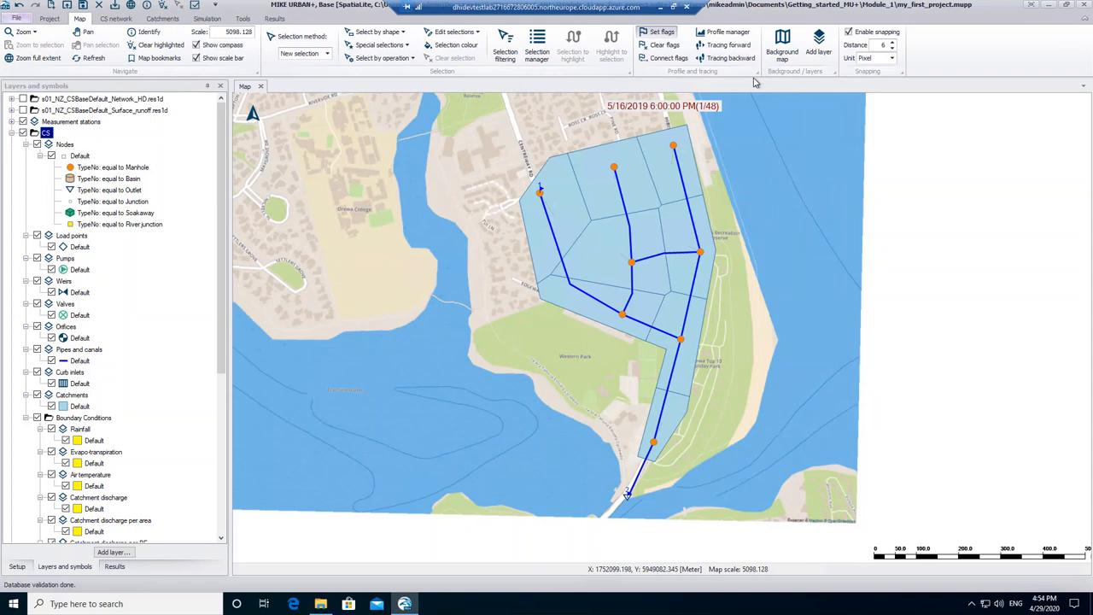
pyautogui.moveTo(730, 67)
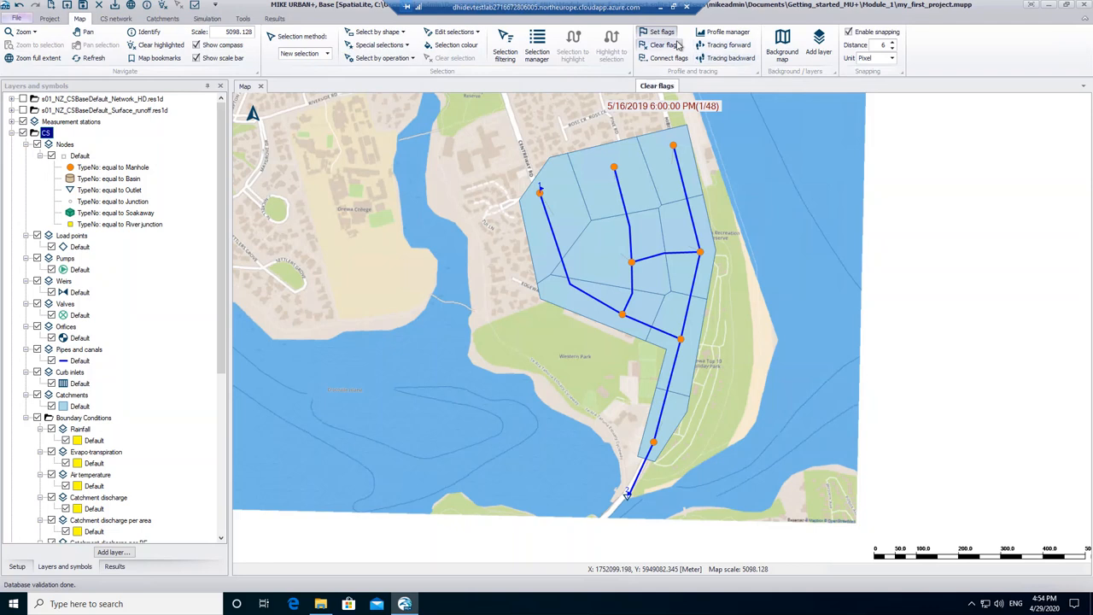
# Clear the flags marked at the ends of the drainage network on the map
pyautogui.click(662, 45)
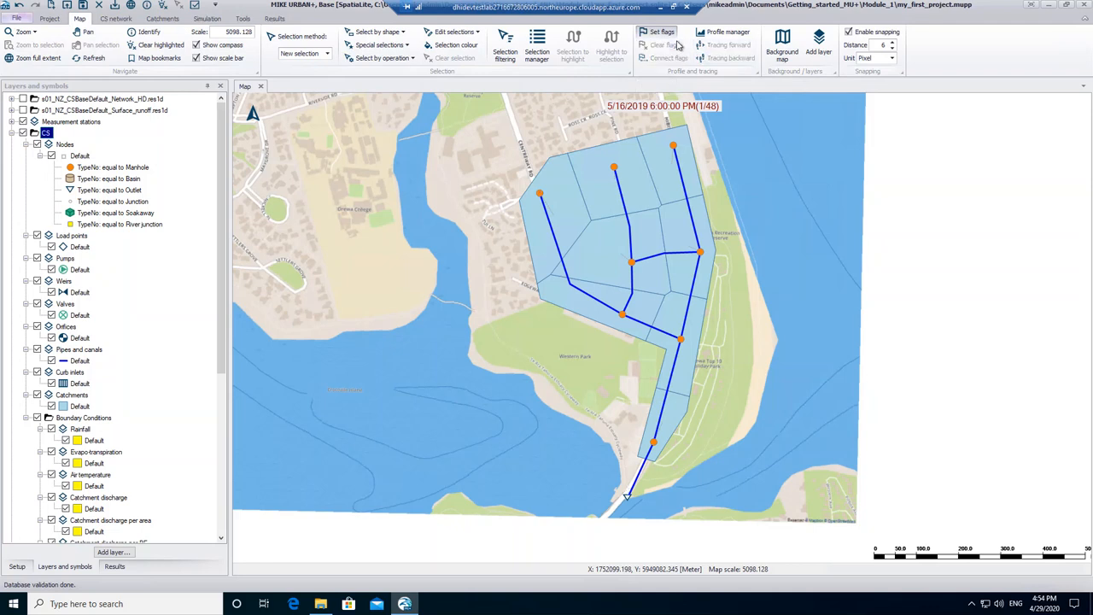
pyautogui.moveTo(662, 44)
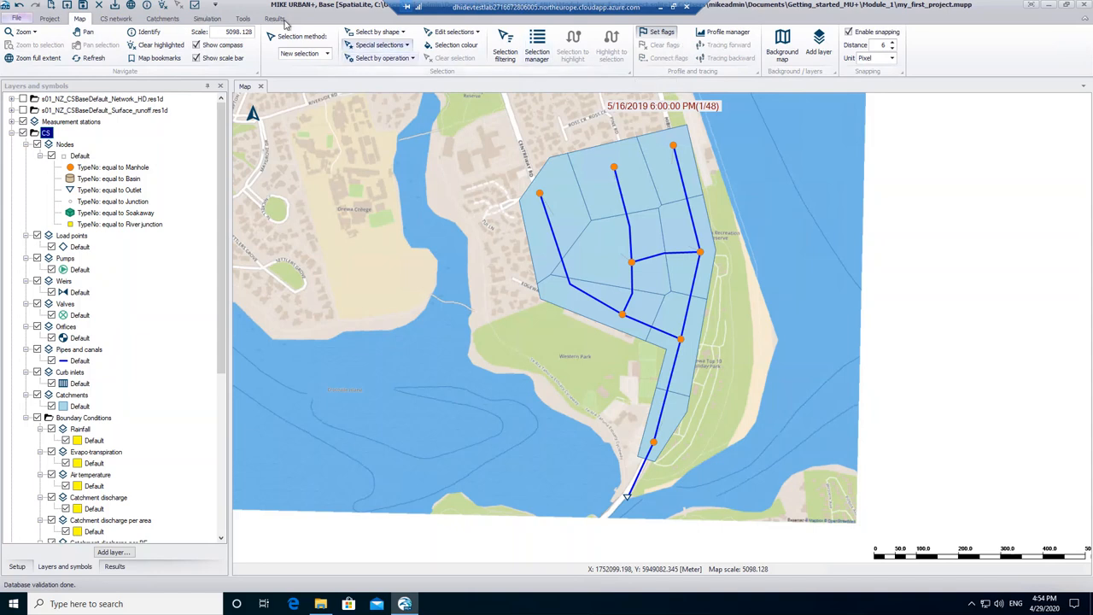
# Start adding time series from the map via the Results tab's TS from map
pyautogui.click(274, 18)
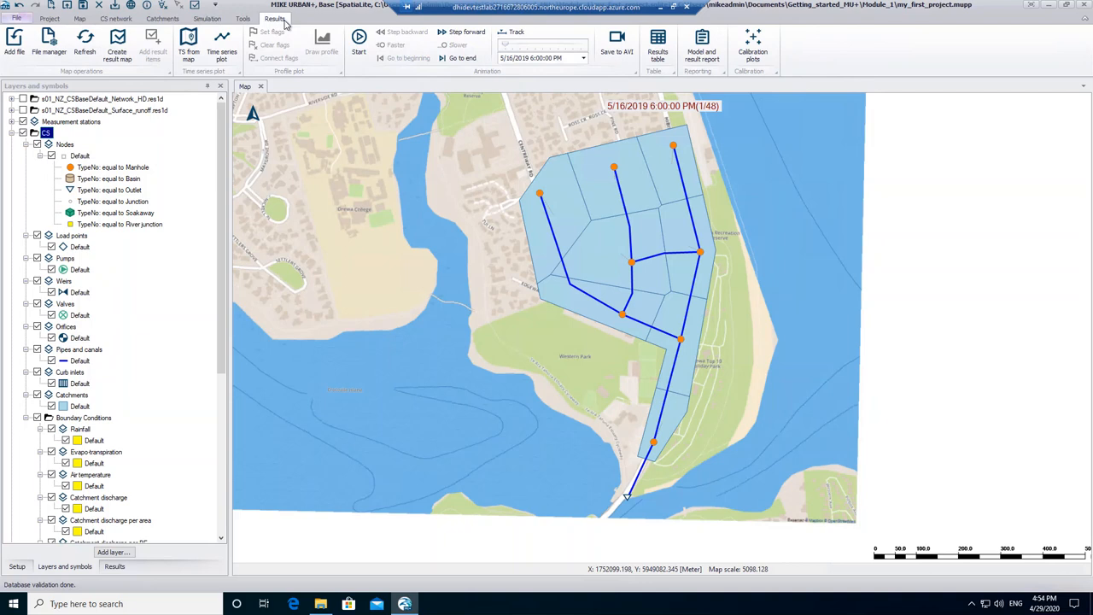
pyautogui.moveTo(188, 39)
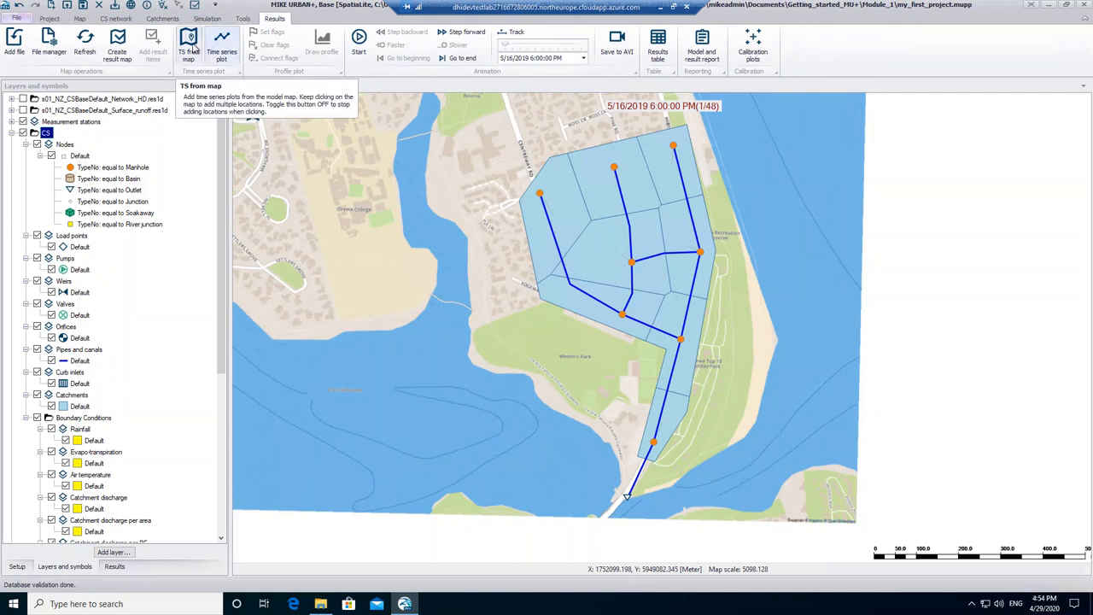
pyautogui.click(188, 43)
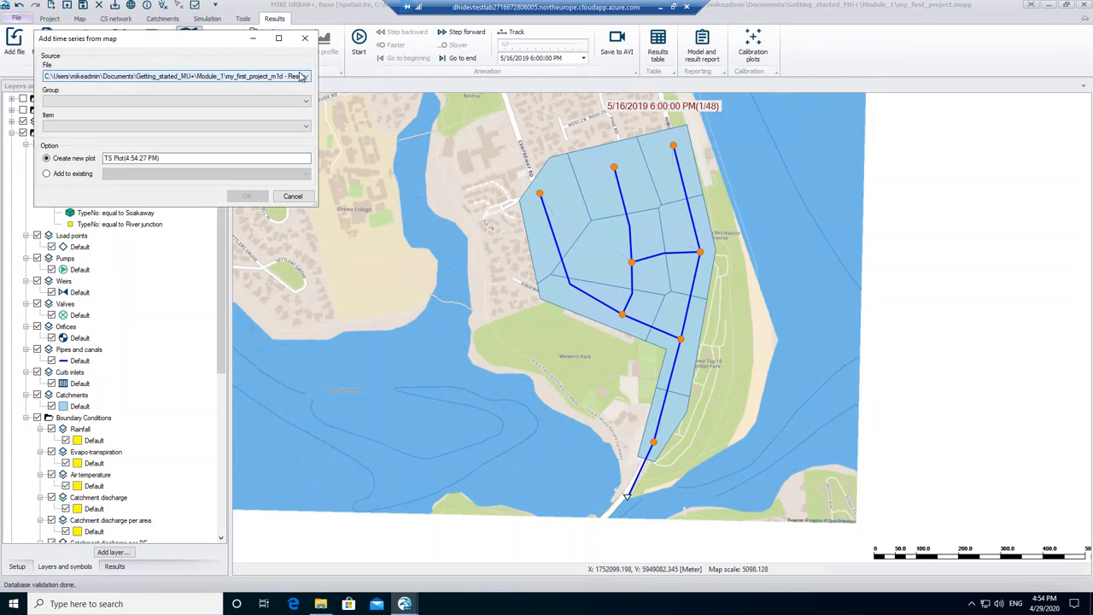
# Choose group Link and item Link Discharge for a new plot, and confirm
pyautogui.click(304, 76)
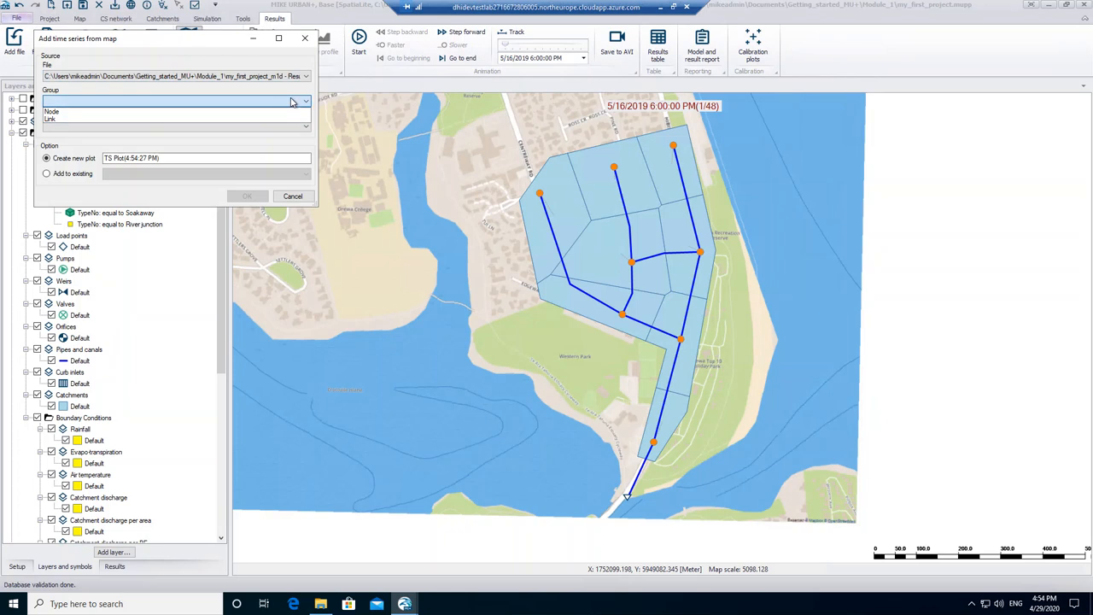
pyautogui.click(175, 100)
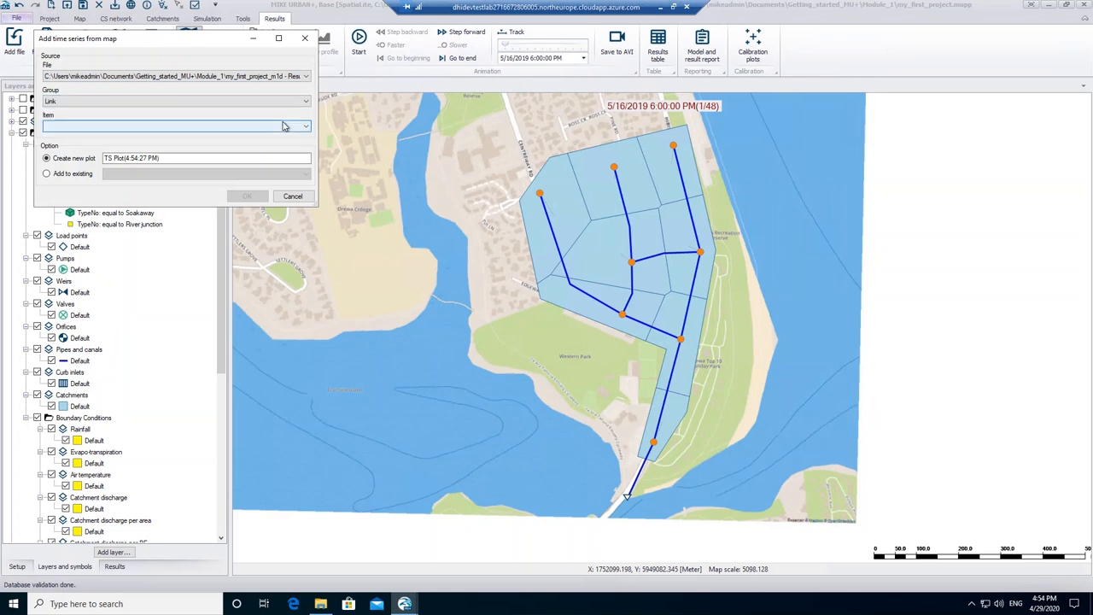
pyautogui.click(305, 126)
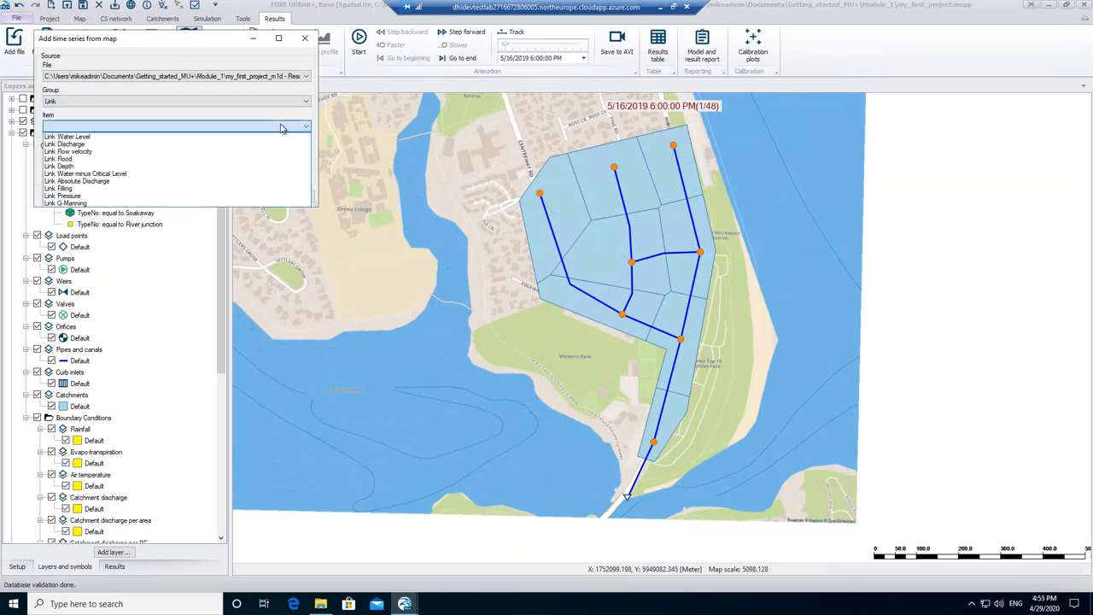
pyautogui.click(68, 144)
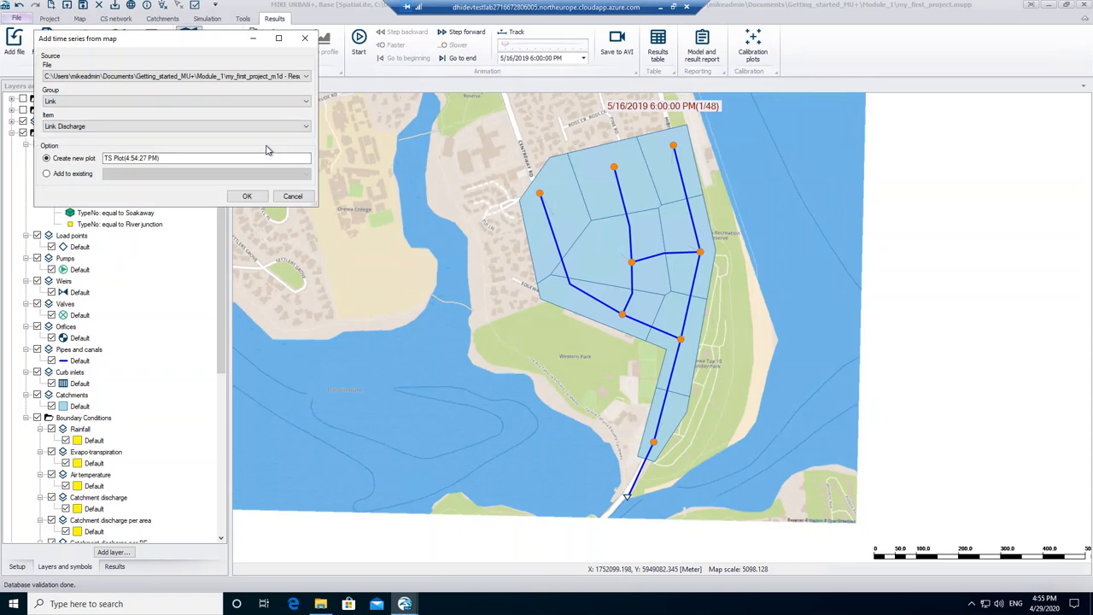
pyautogui.moveTo(265, 147)
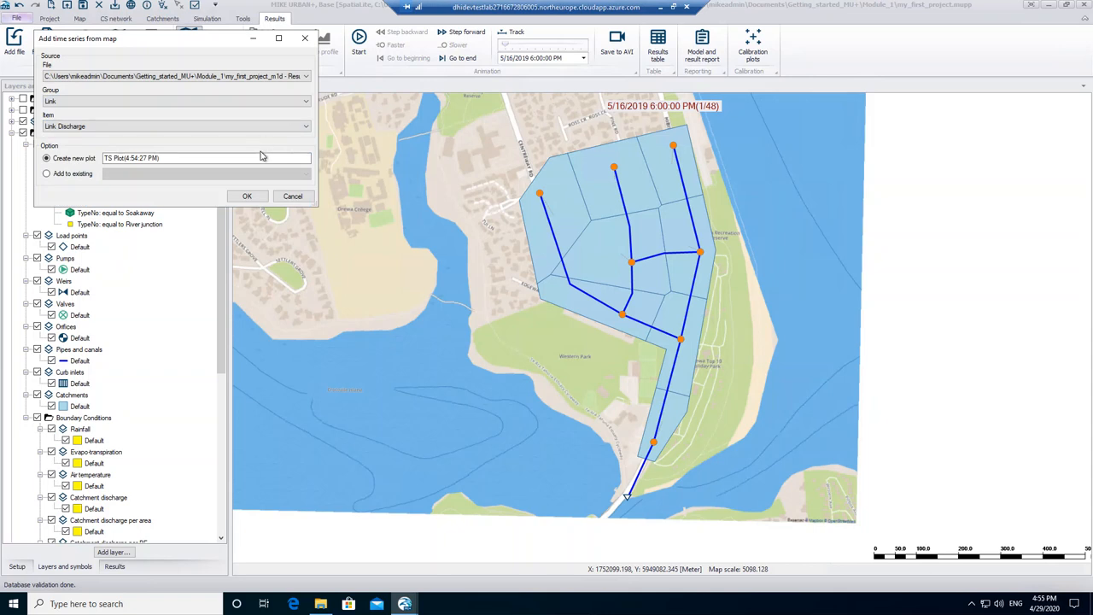
pyautogui.click(247, 196)
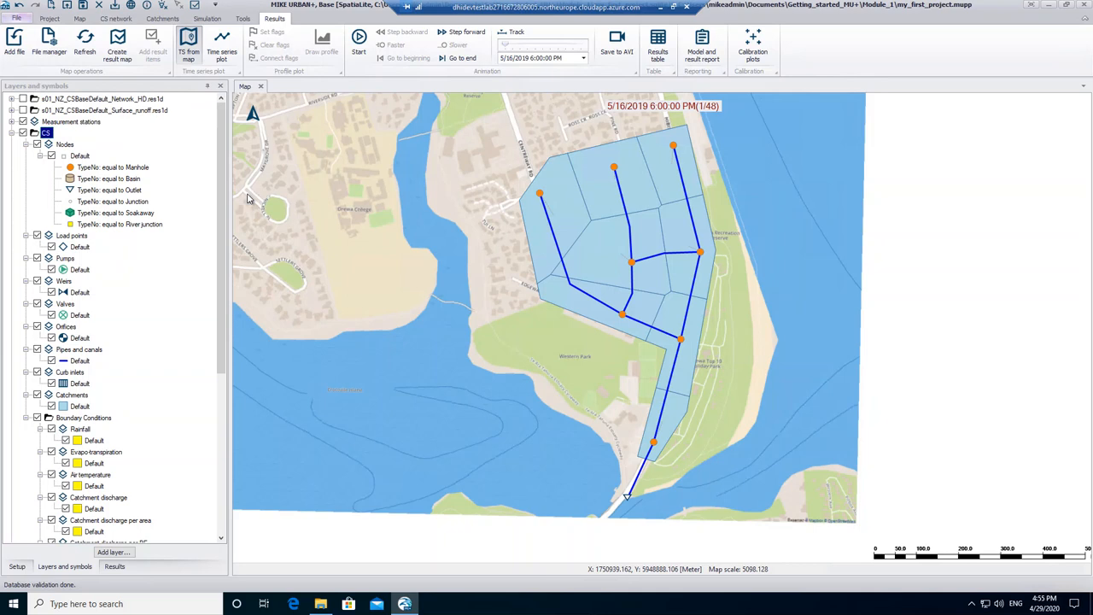
pyautogui.moveTo(431, 195)
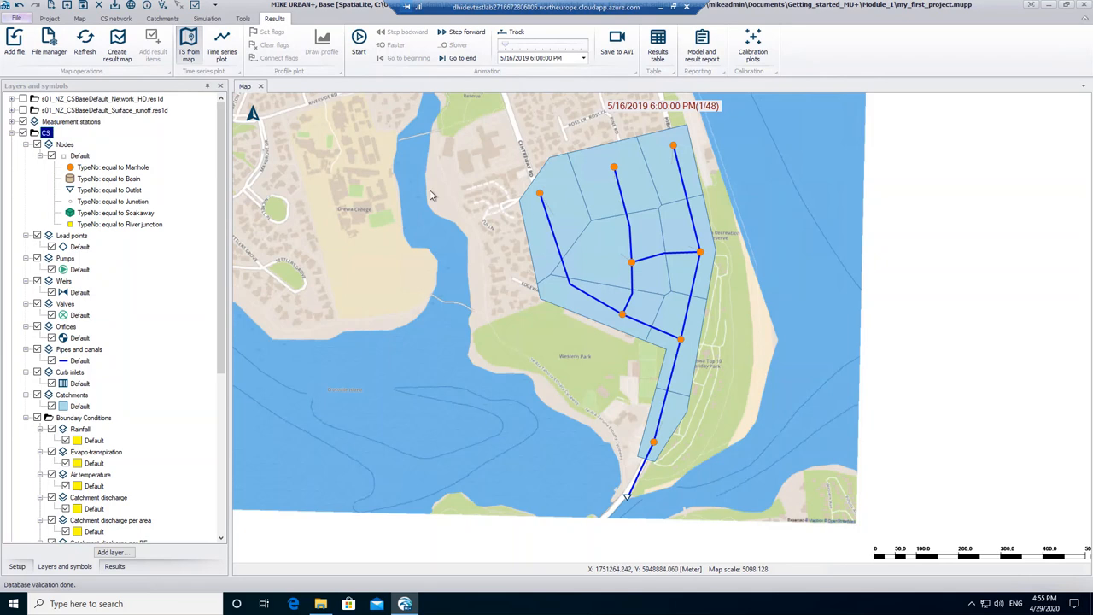
pyautogui.moveTo(542, 205)
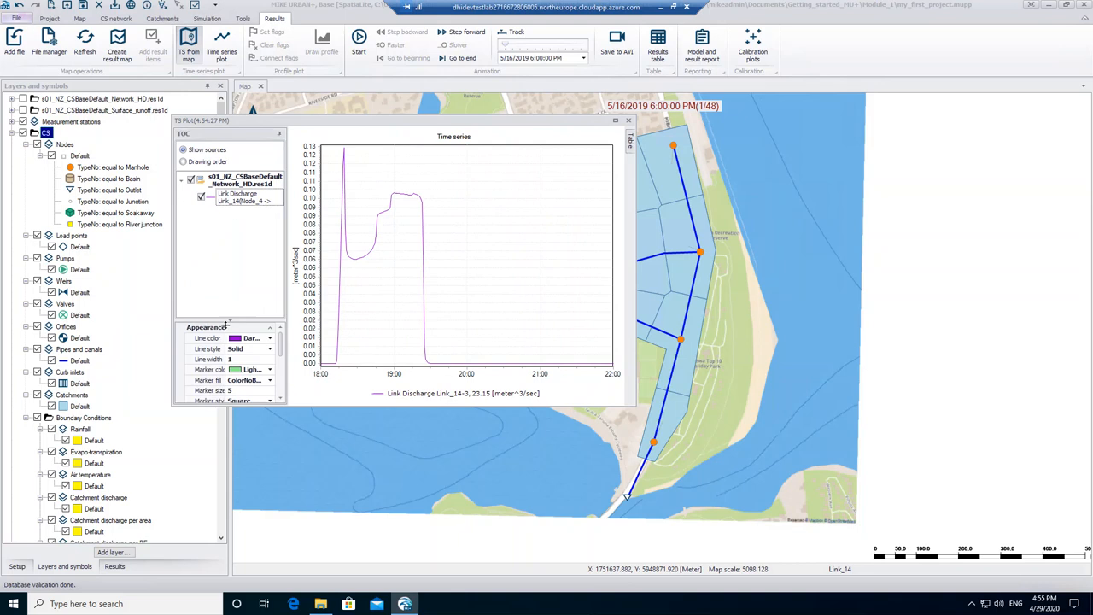
# Click Link_14 on the map to plot its Link Discharge curve
pyautogui.click(270, 337)
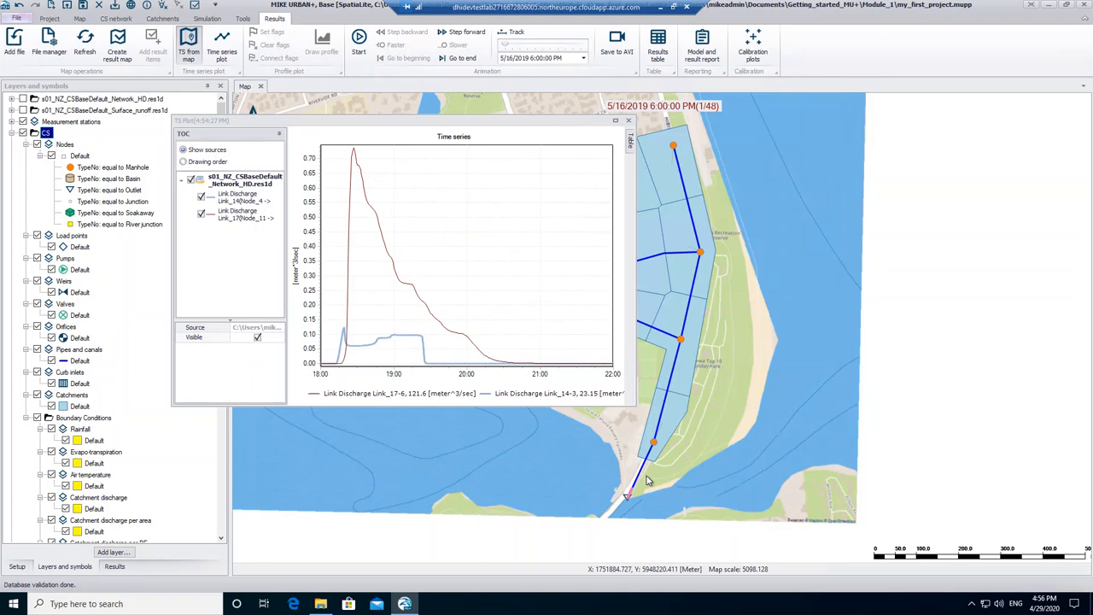
pyautogui.moveTo(640, 485)
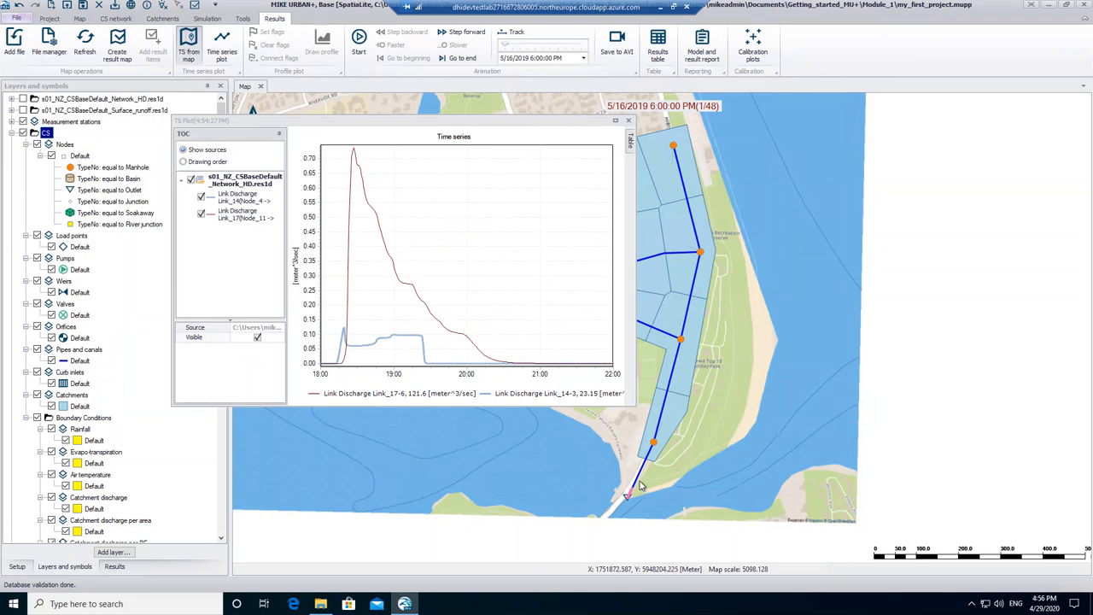
pyautogui.moveTo(628, 470)
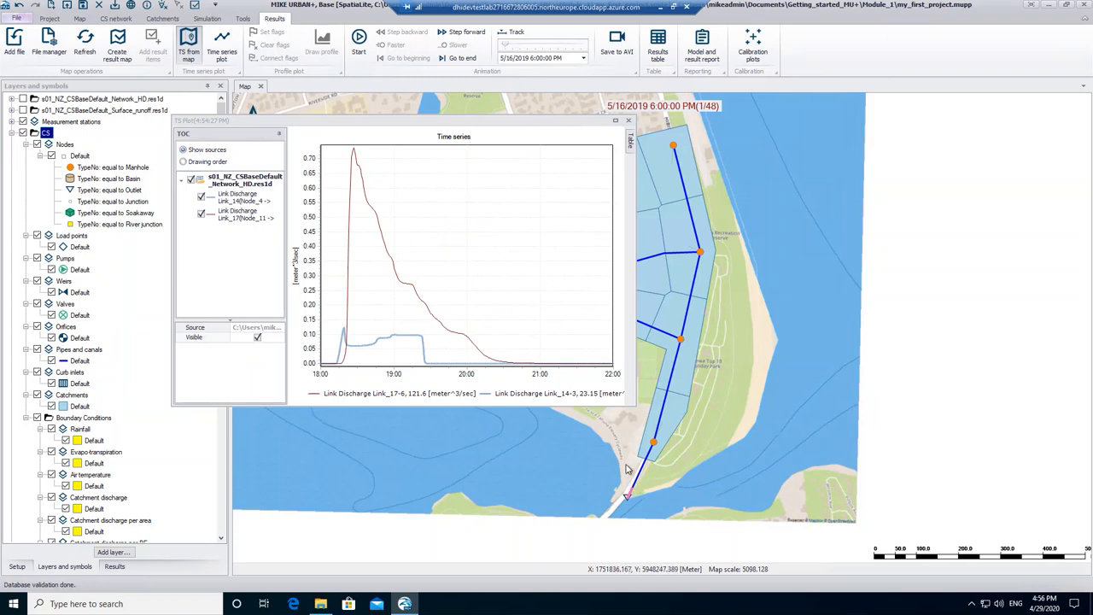